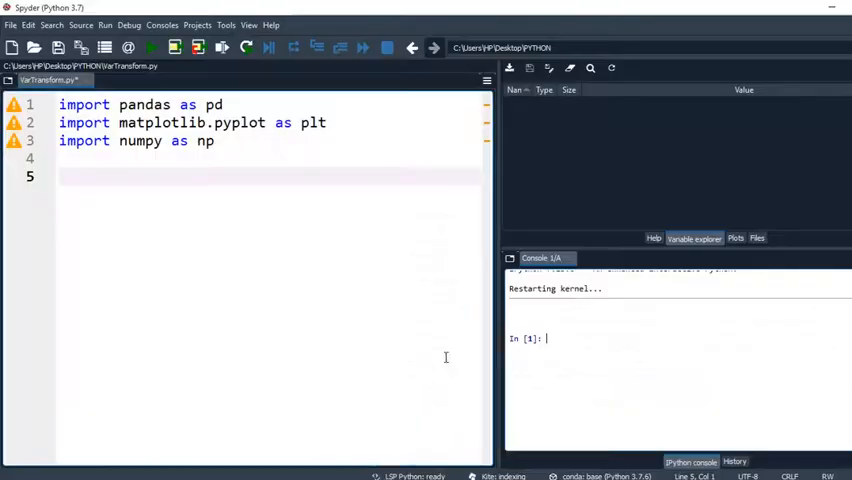
mouse_move(210, 181)
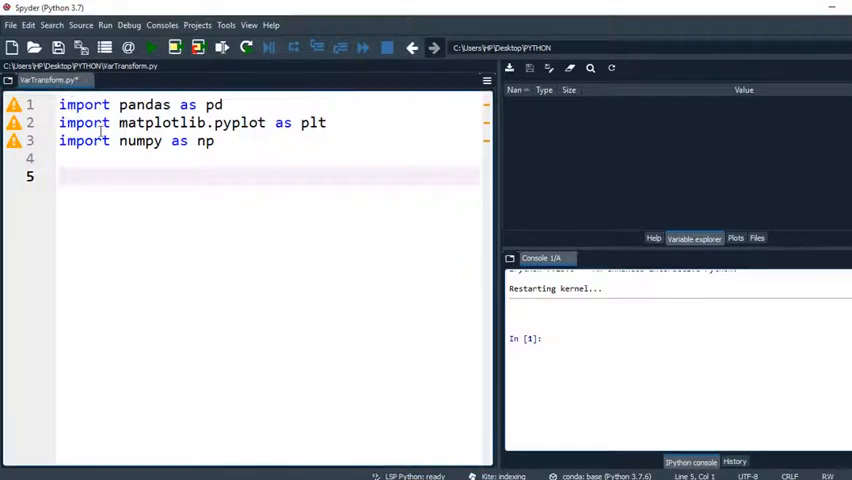
mouse_move(100, 128)
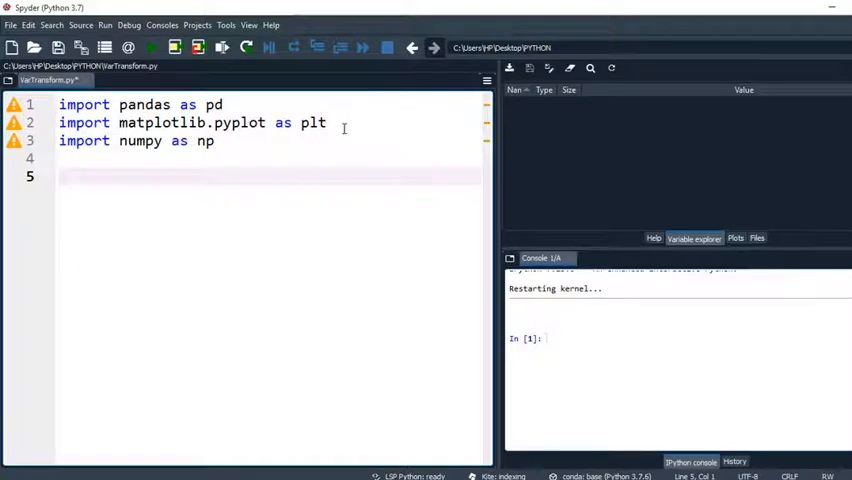
mouse_move(225, 143)
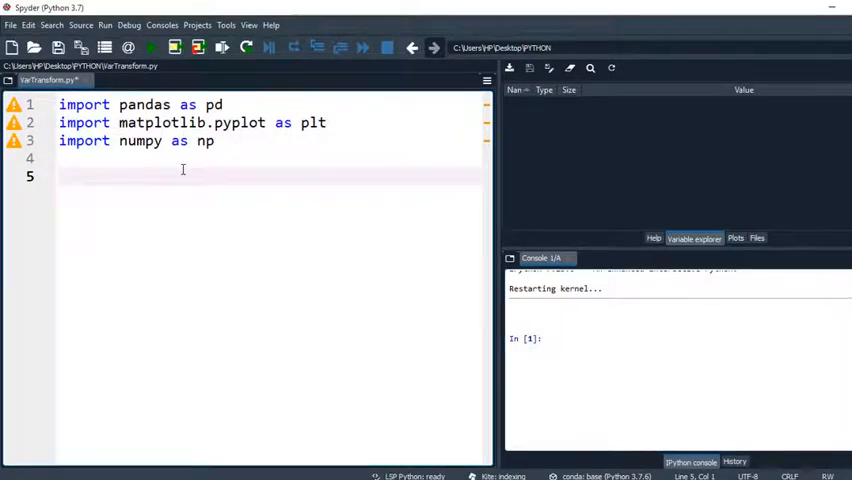
- Add a line loading birthdat.csv into df with pd.read_csv
type("d")
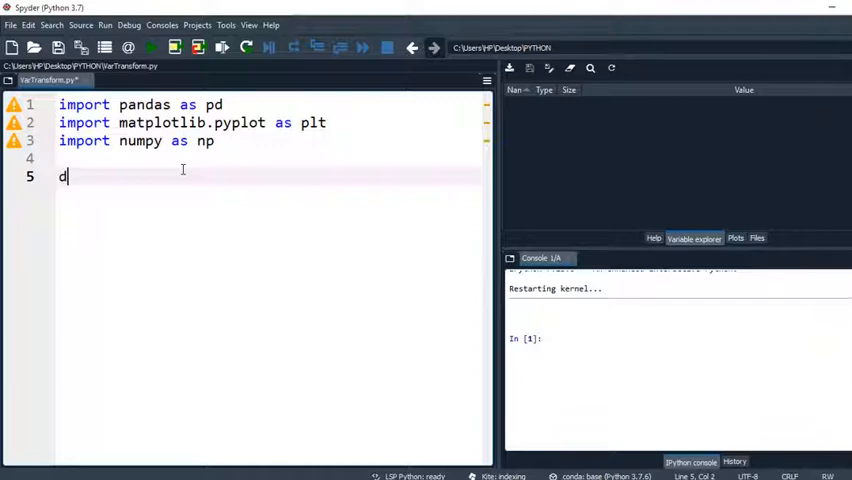
type("f =")
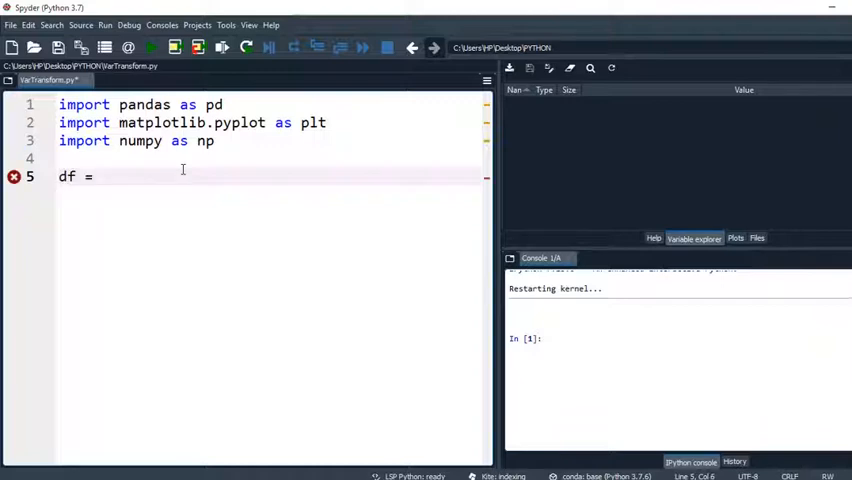
type("pd")
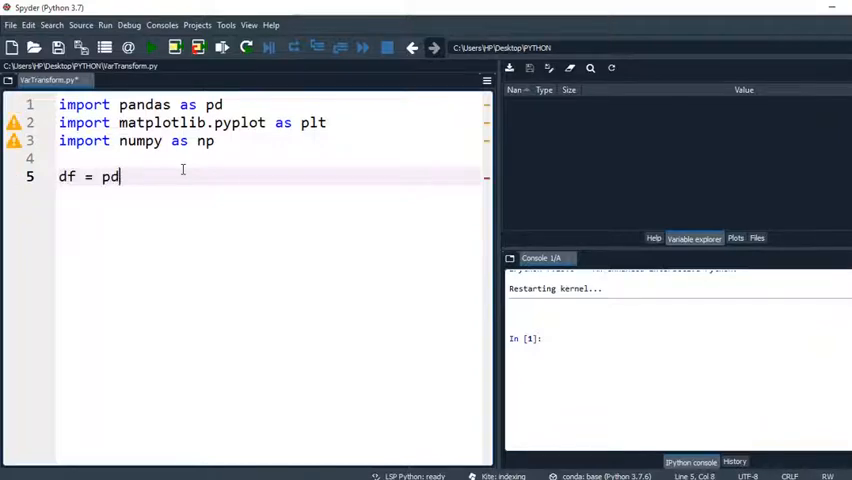
type(".read_csv(")
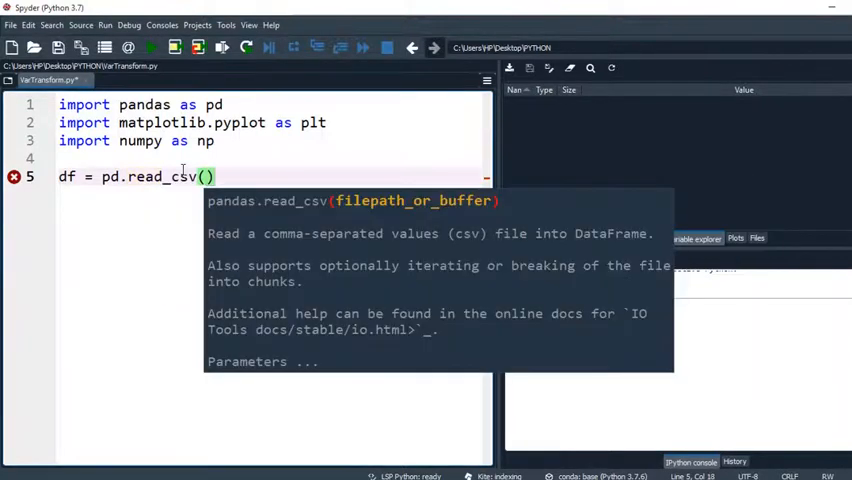
type("''")
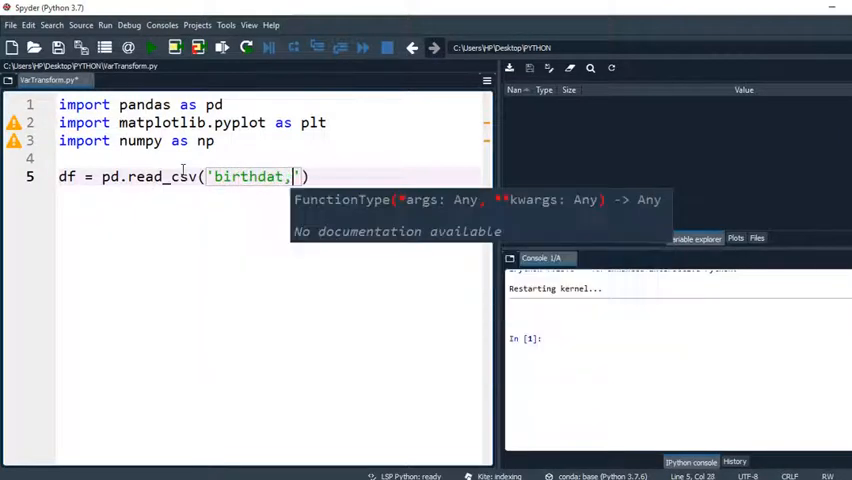
type(".csv")
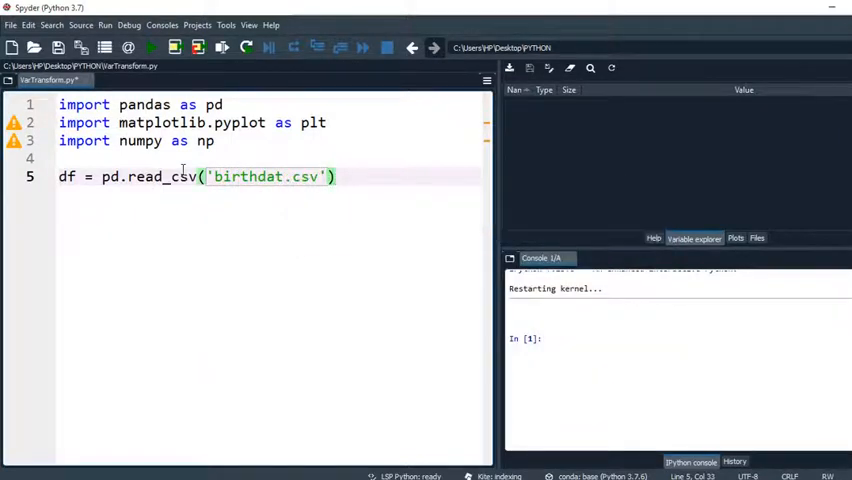
key("enter")
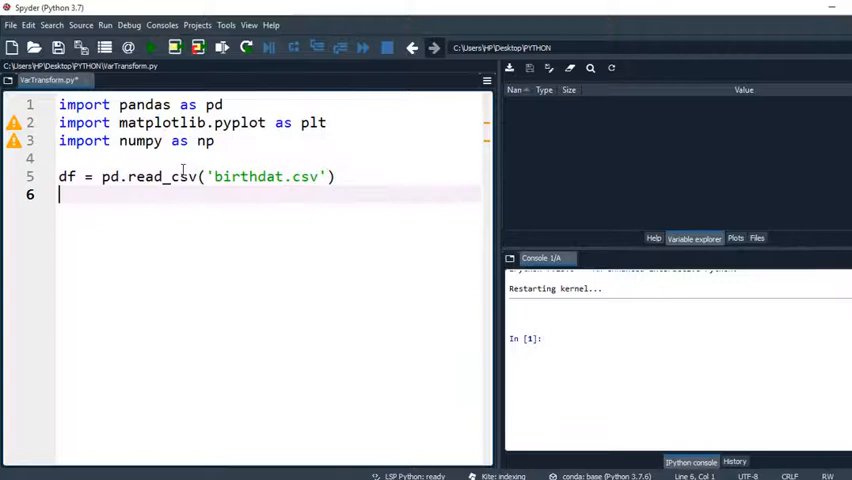
- Add print(df.head()) and run, getting a FileNotFoundError for birthdat.csv
type("prin")
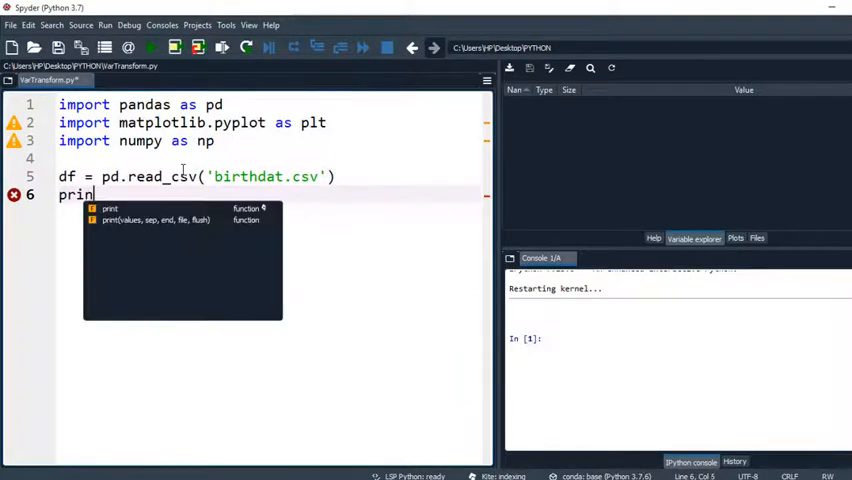
type("t(")
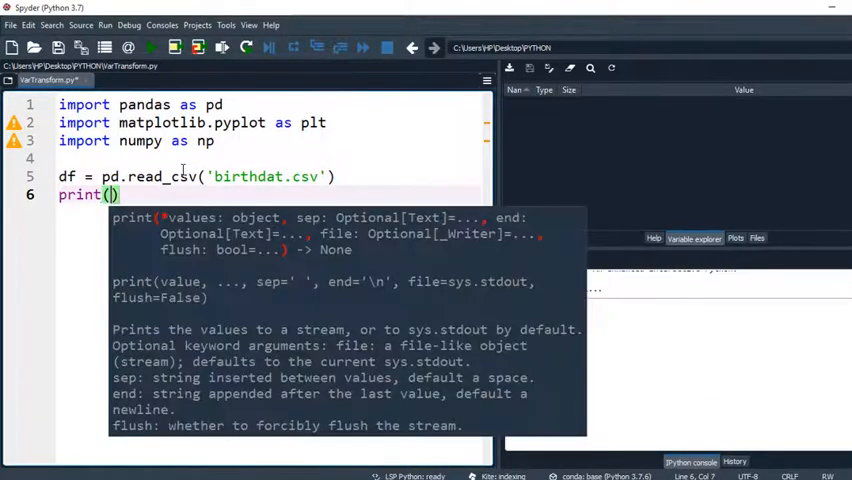
type("df.head(")
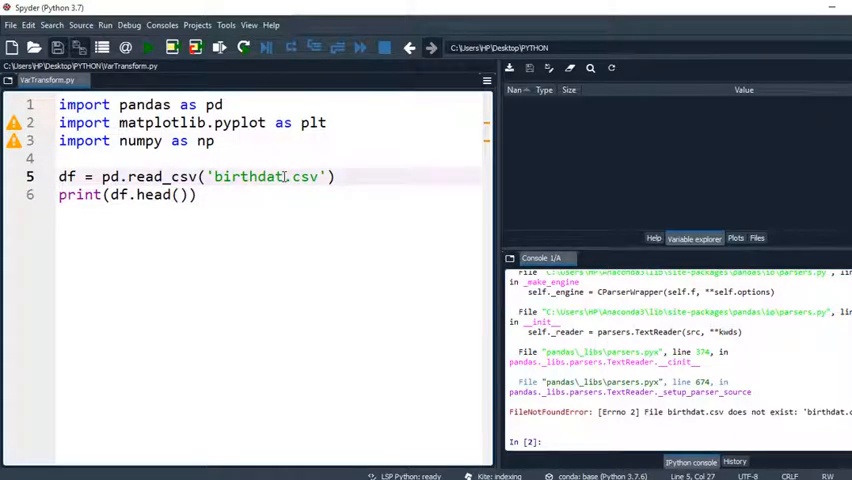
- Fix the file name to birthdata.csv and rerun, printing the 490-row DataFrame's head
type("a")
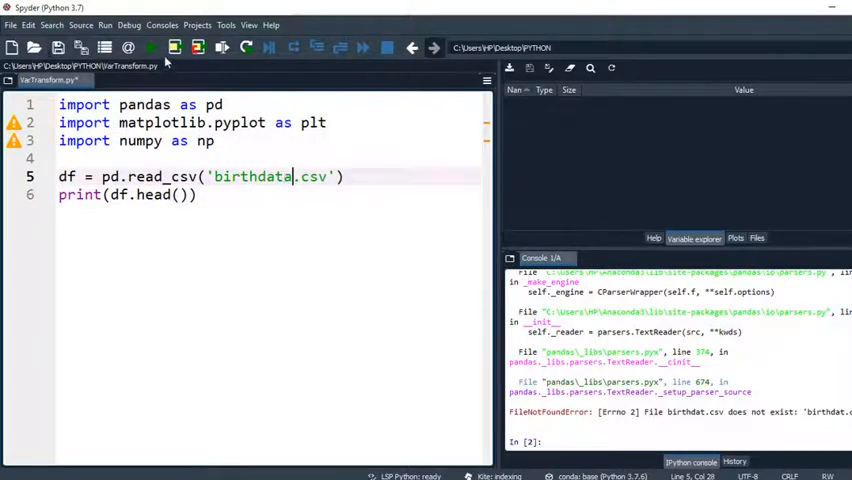
left_click(150, 47)
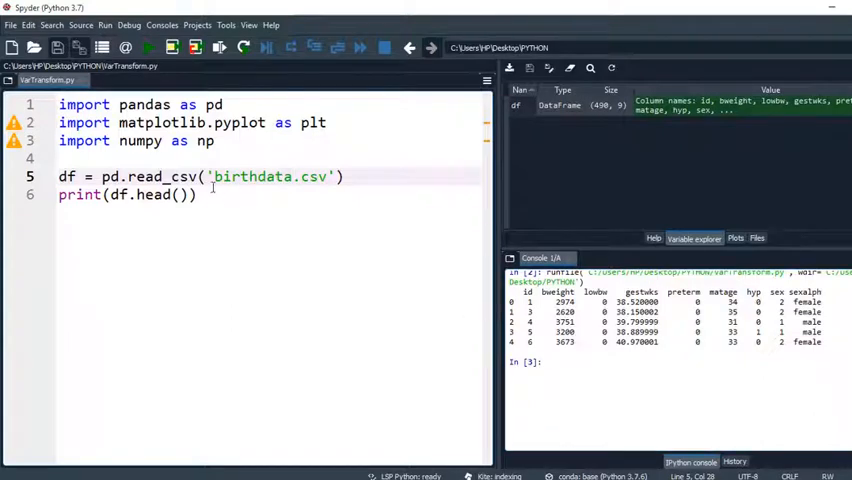
left_click(197, 194)
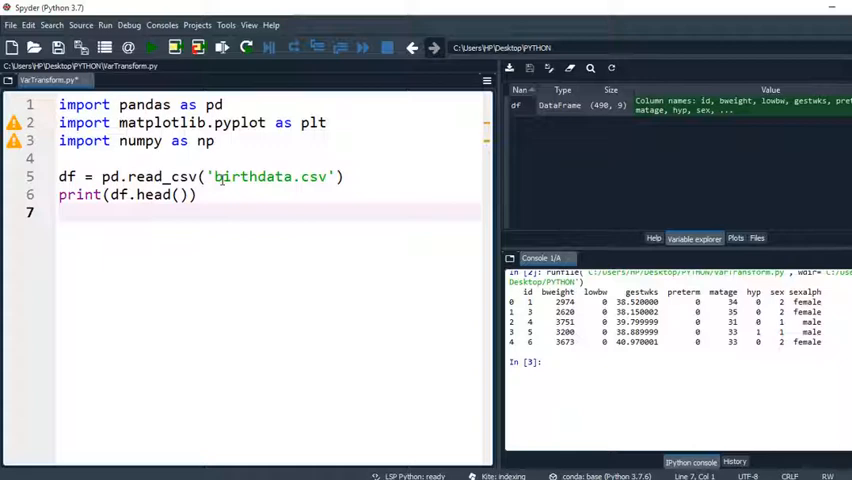
- Write plotting code for an 8×6, 15-bin green, white-edged matage histogram titled 'Histogram'
key("enter")
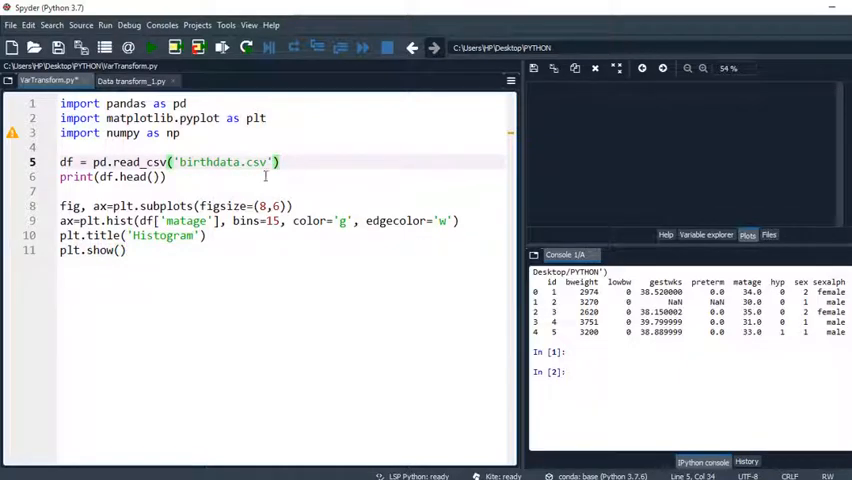
- Insert df = df.dropna() and rerun to display the green matage histogram
type("df = df")
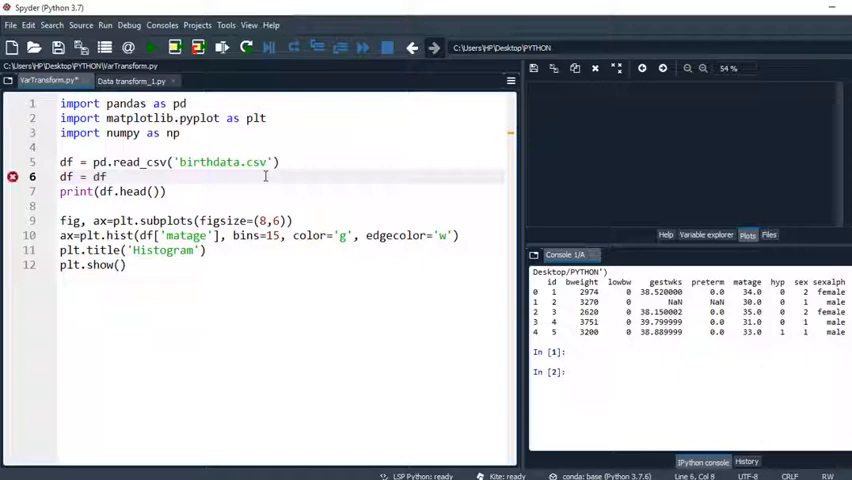
type(".dropna(")
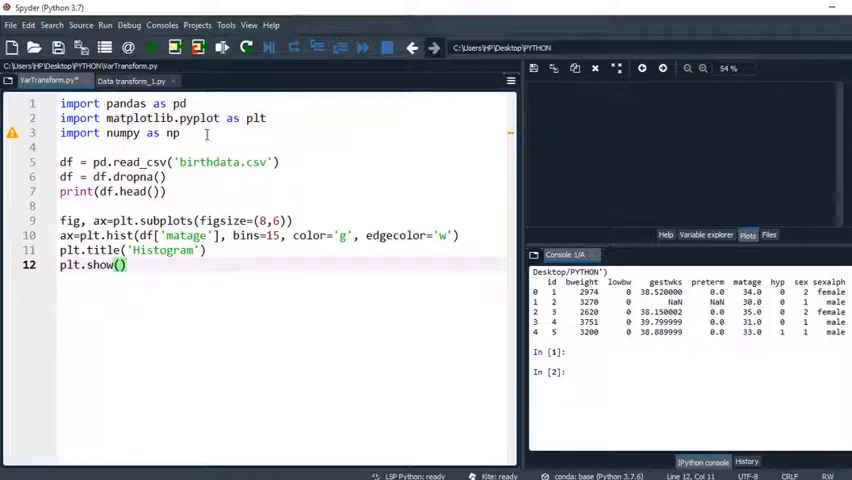
left_click(150, 47)
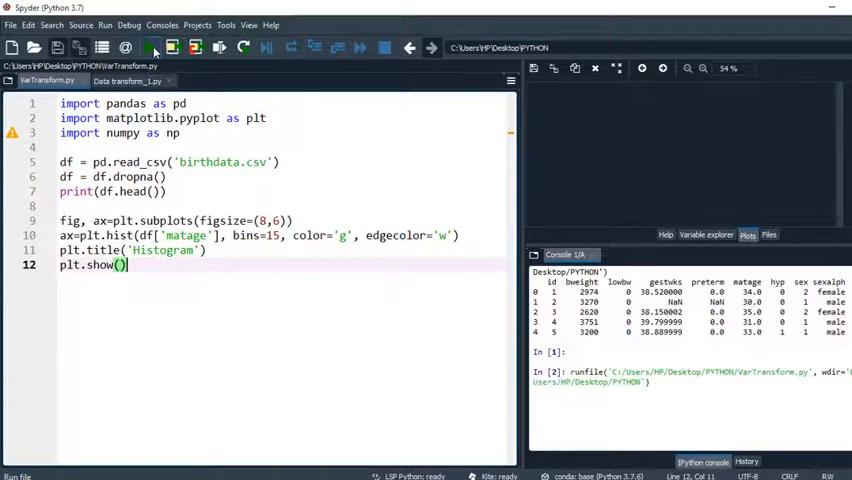
left_click(147, 47)
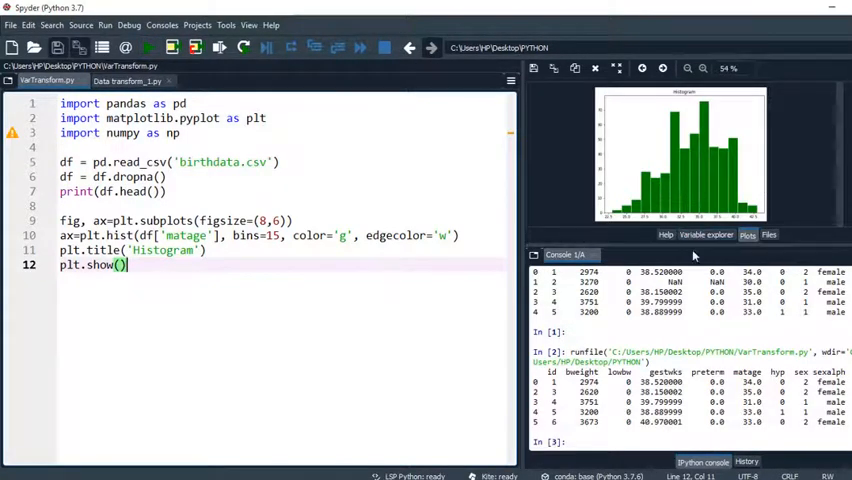
left_click(687, 68)
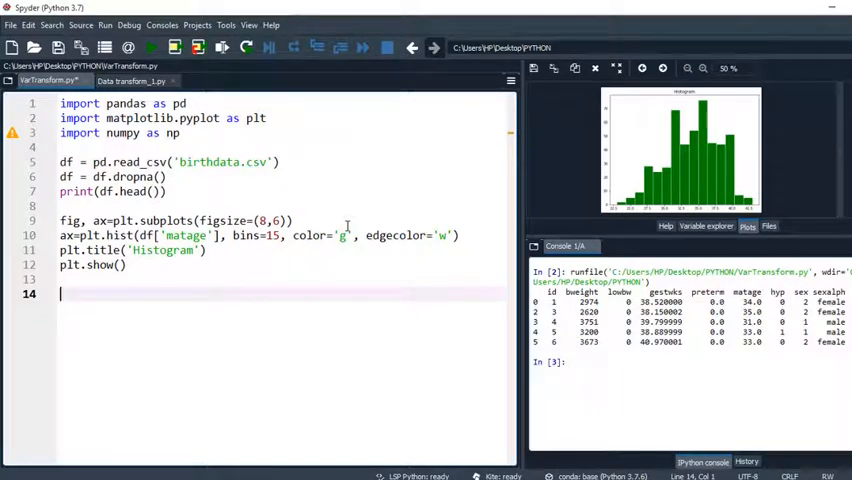
- Start line 14 as matage_tr = df['matage'].transform([])
type("m")
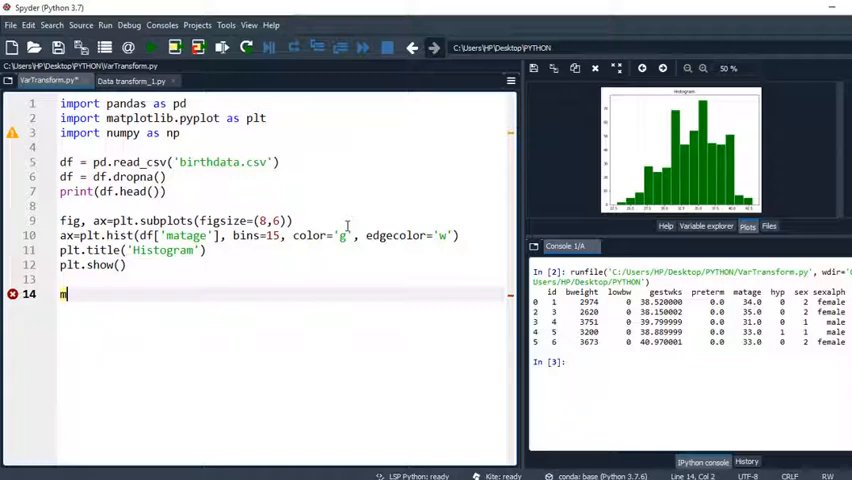
type("atage_")
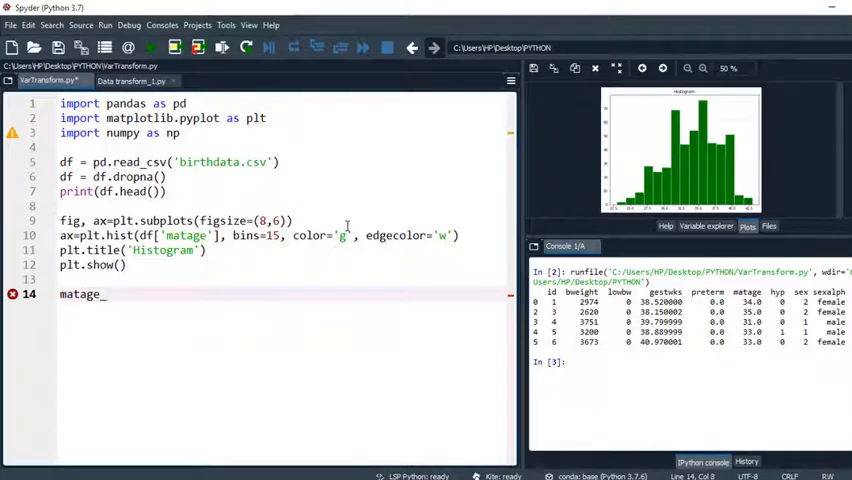
type("tr =")
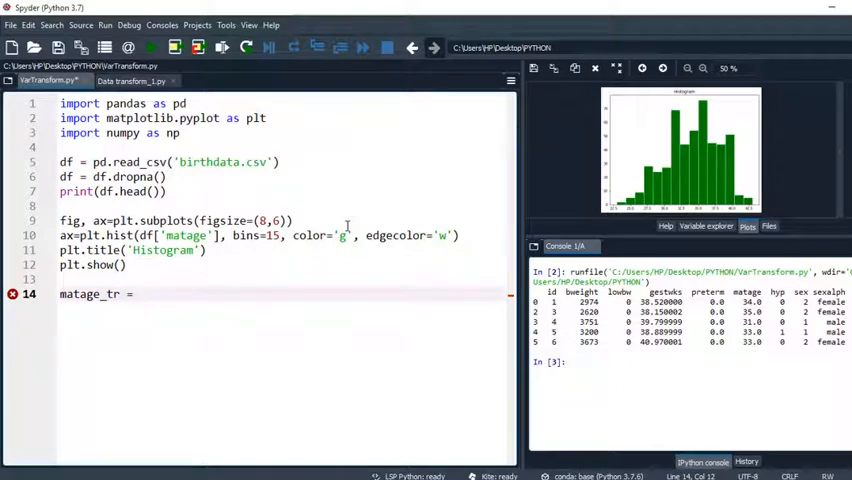
type("df")
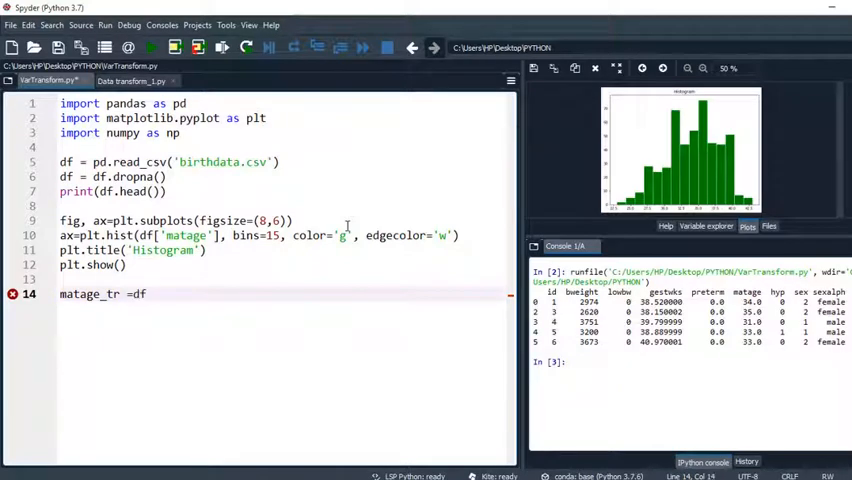
type("['']")
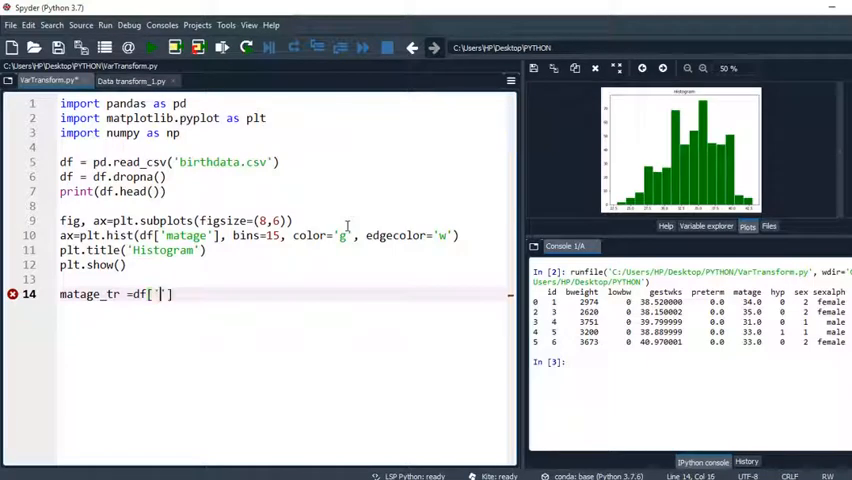
type("matage")
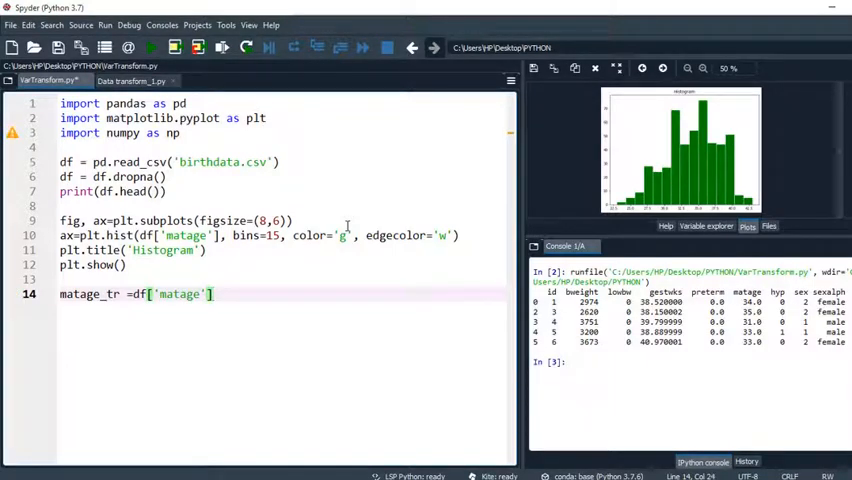
type(".tra")
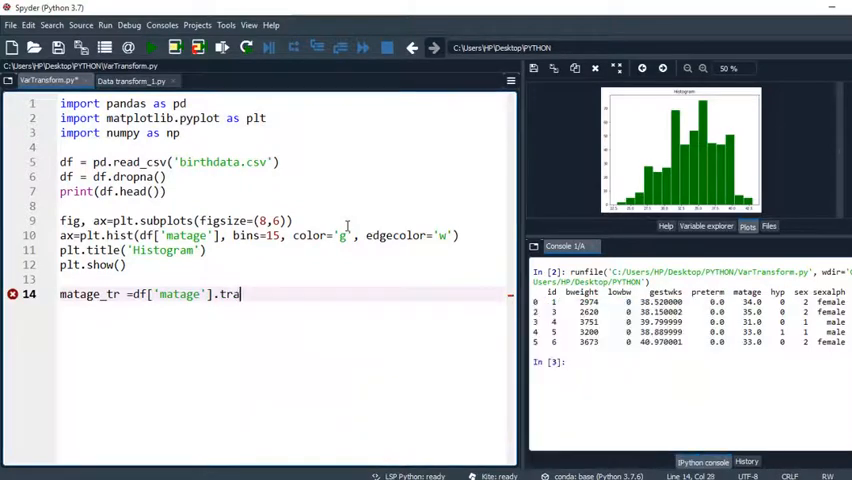
type("nsform(")
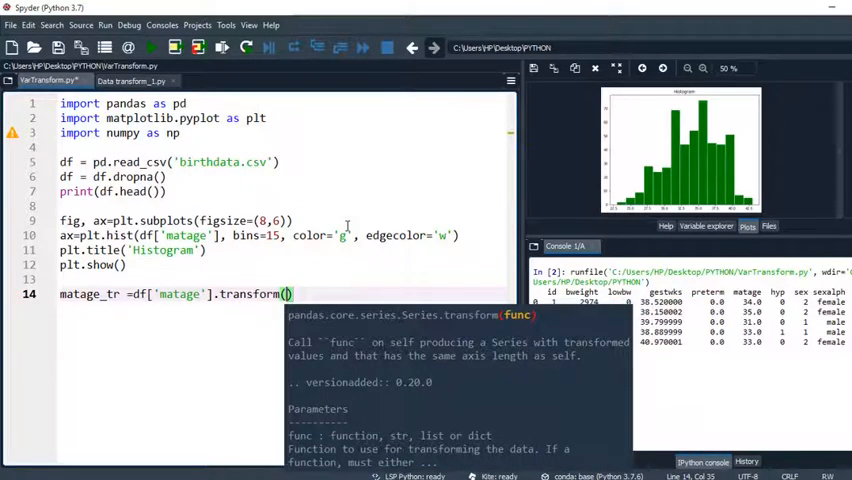
type("[]")
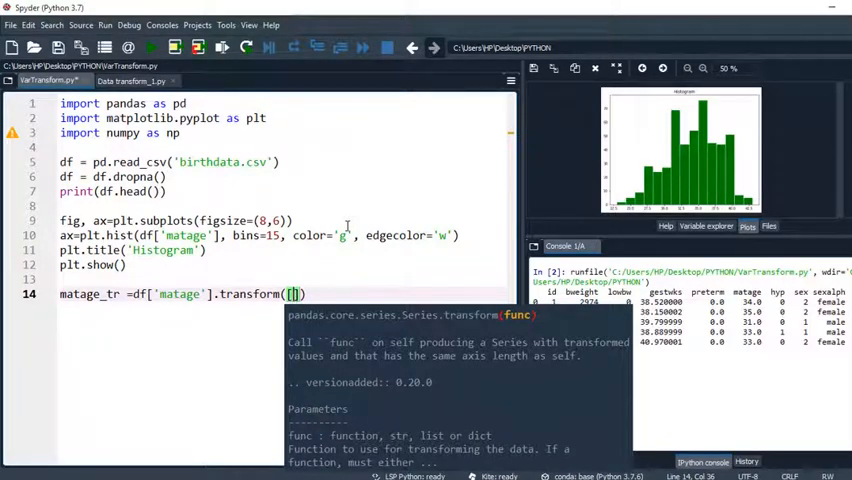
- Fill the transform list with np.sqrt, np.exp, np.log and np.reciprocal
type("np")
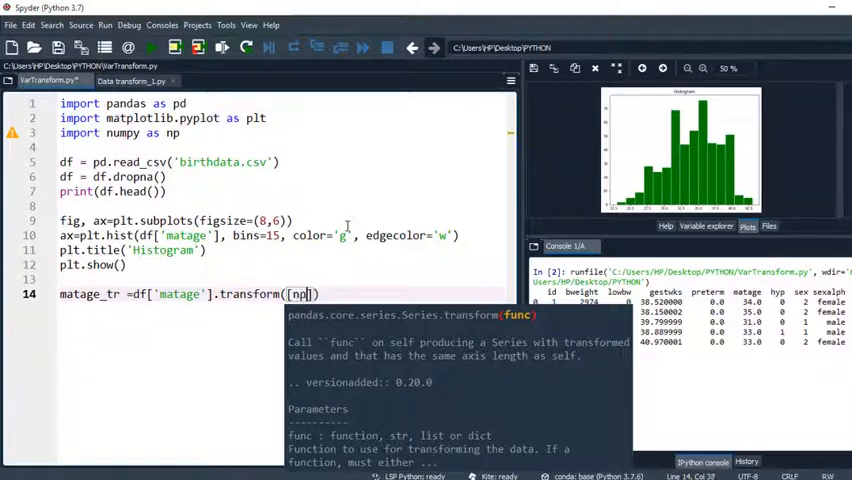
type(".")
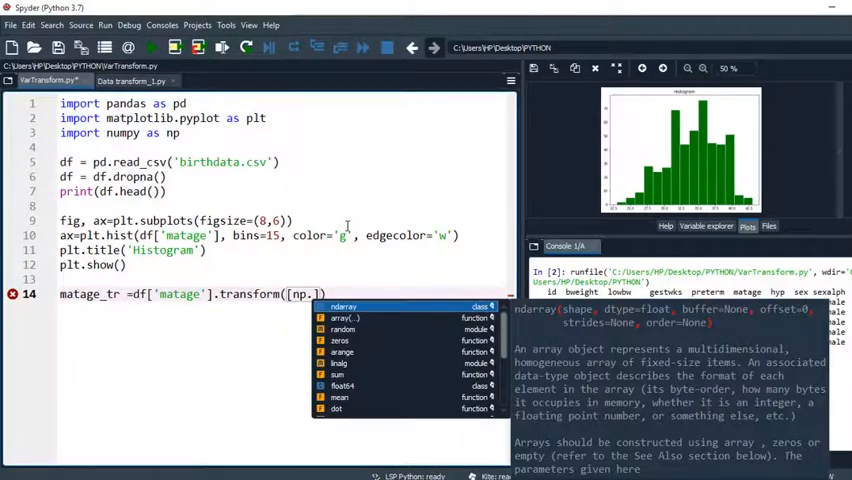
type("sqrt,")
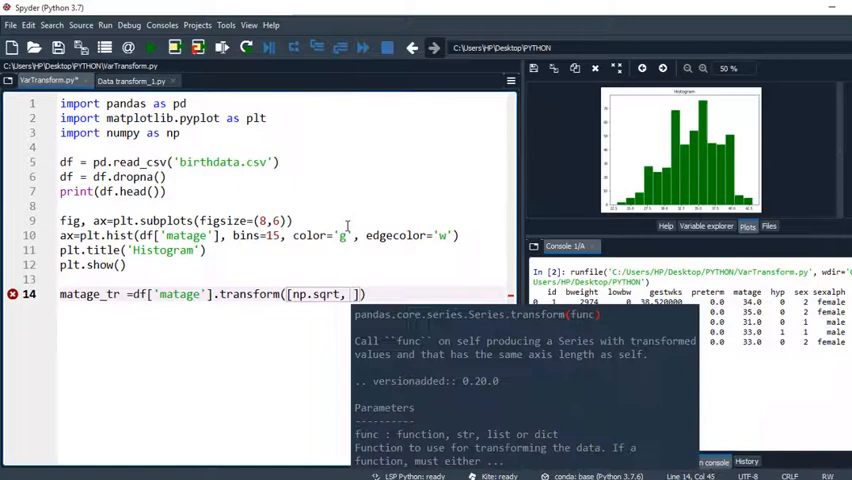
type("np.exp,")
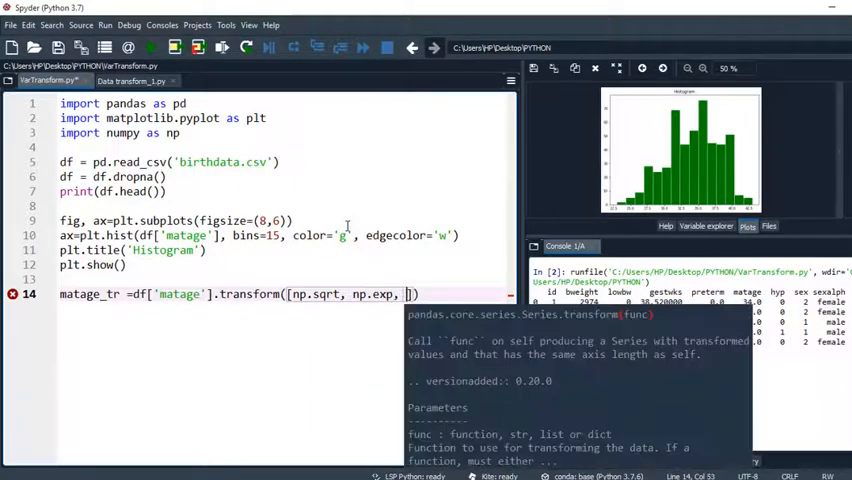
type("np.log,")
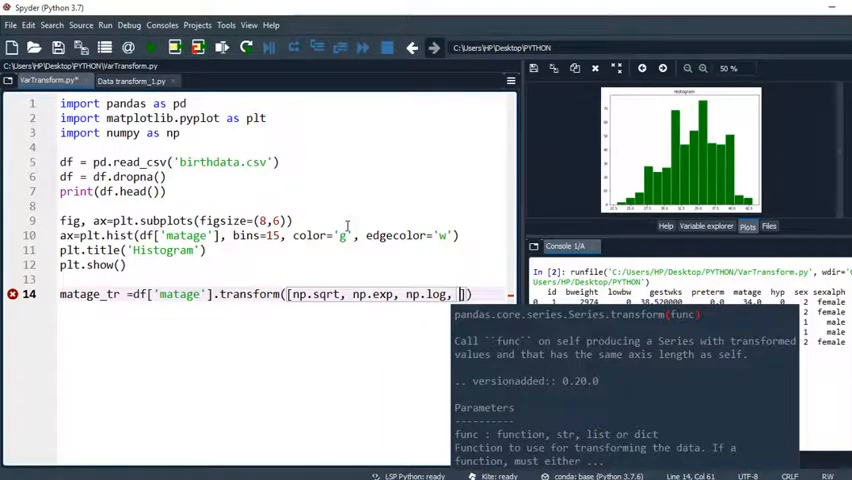
type("np.reciprocal")
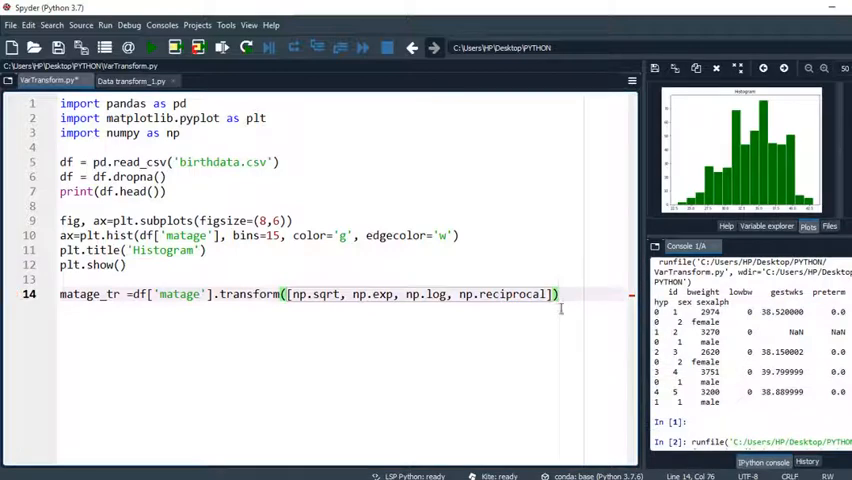
key("enter")
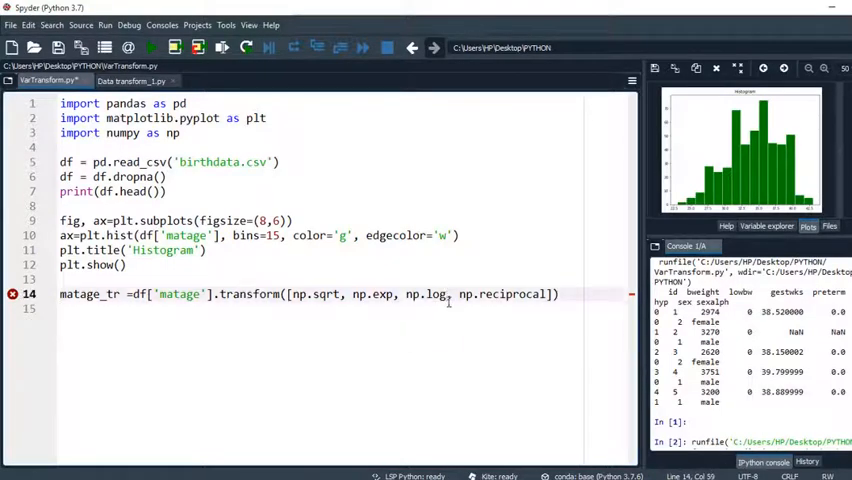
mouse_move(449, 322)
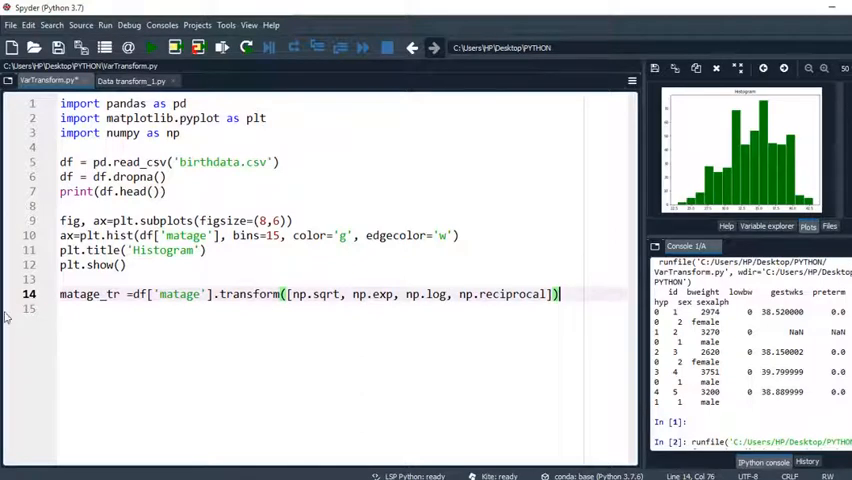
- Add print(matage_tr) below the transform line and rerun the script
key("enter")
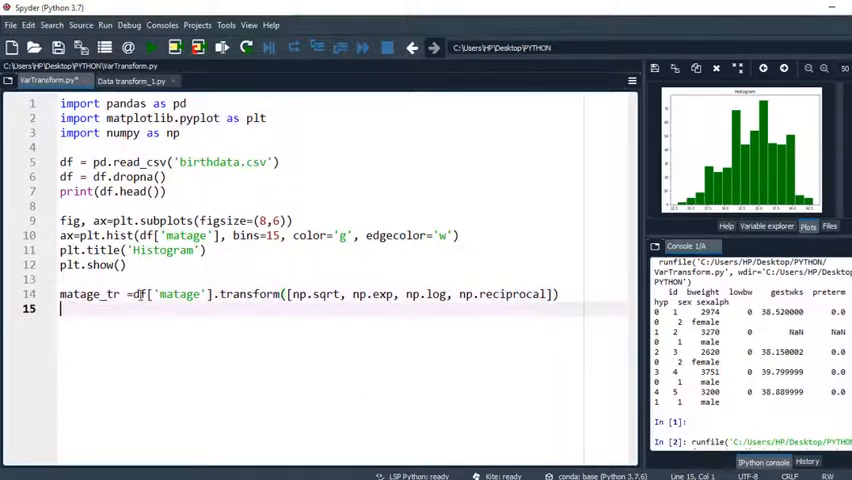
type("print(")
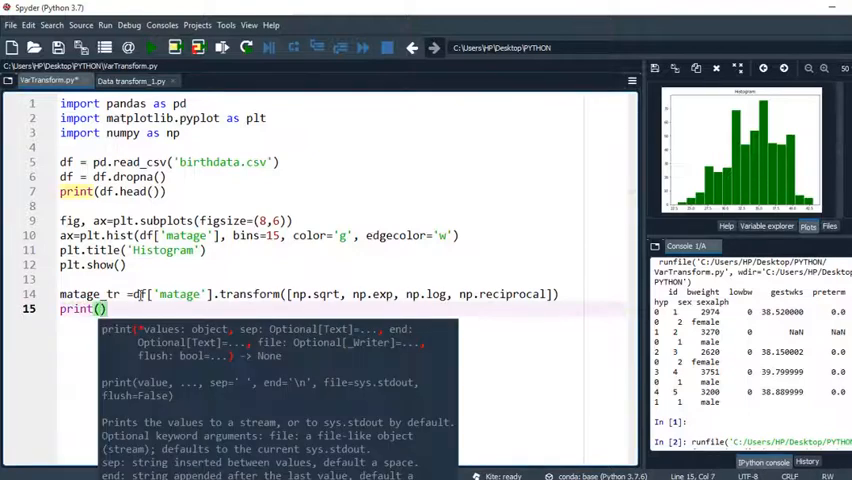
type("mat")
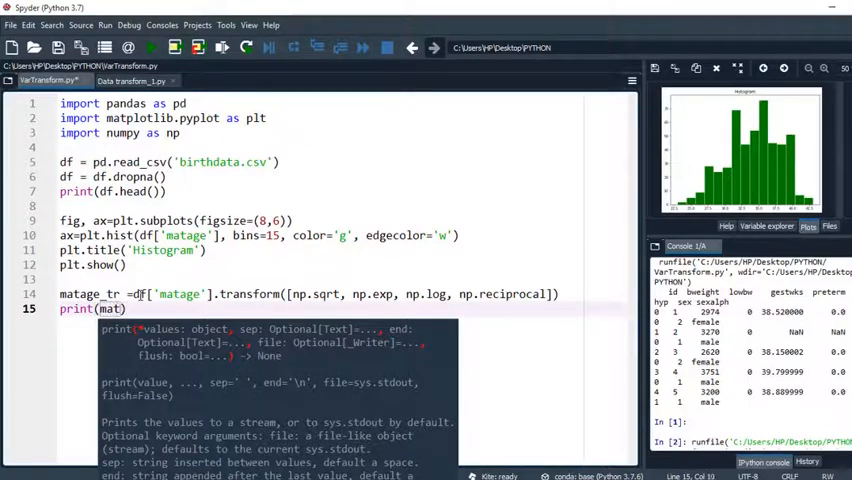
type("age_tr")
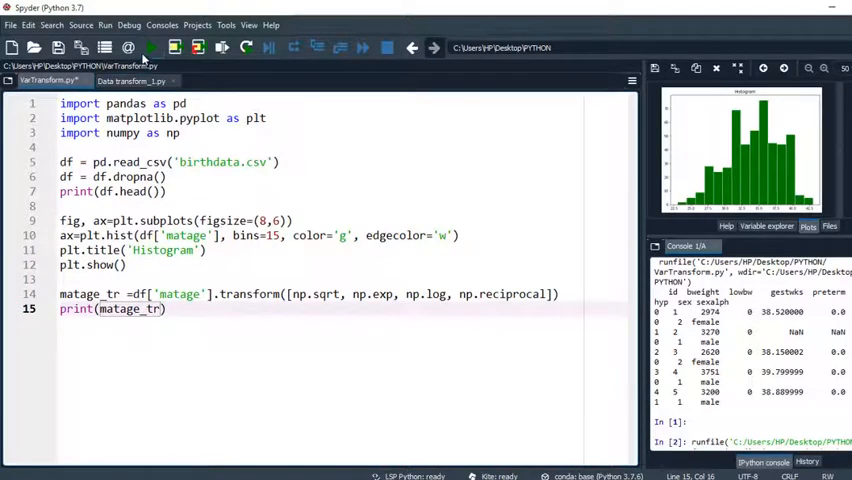
left_click(149, 47)
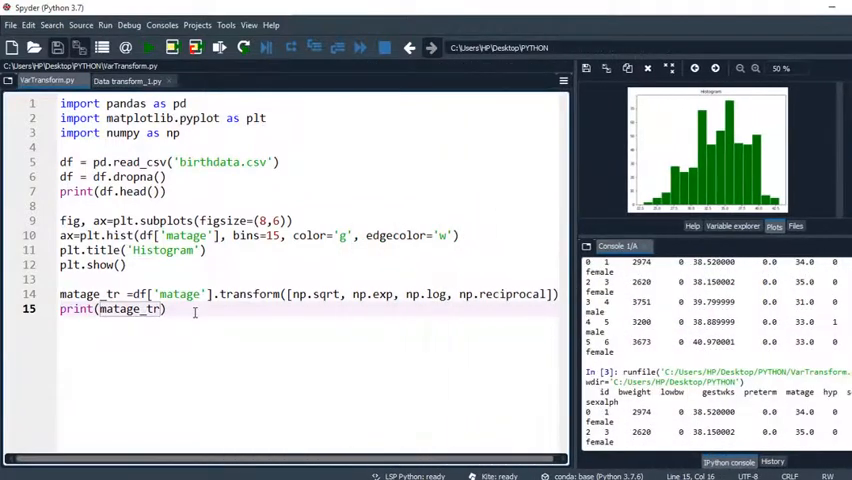
- Begin a matage_tr.hist line with bins=20 and a (2,2) layout
key("enter")
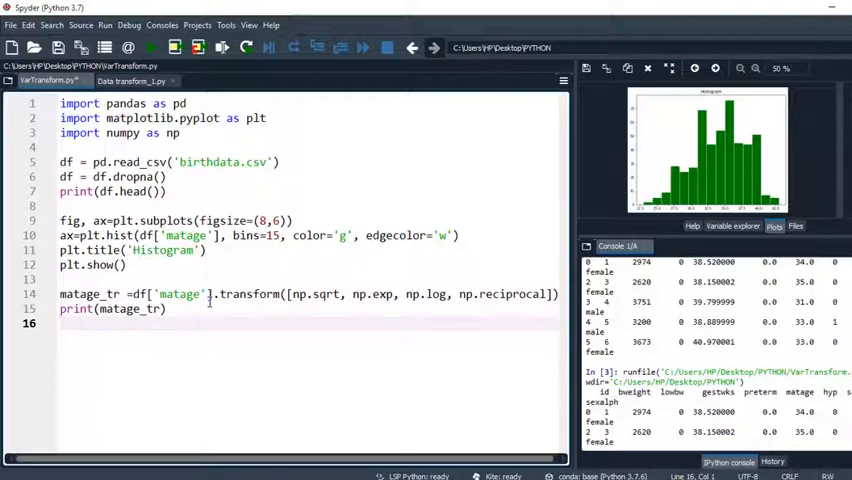
type("ma")
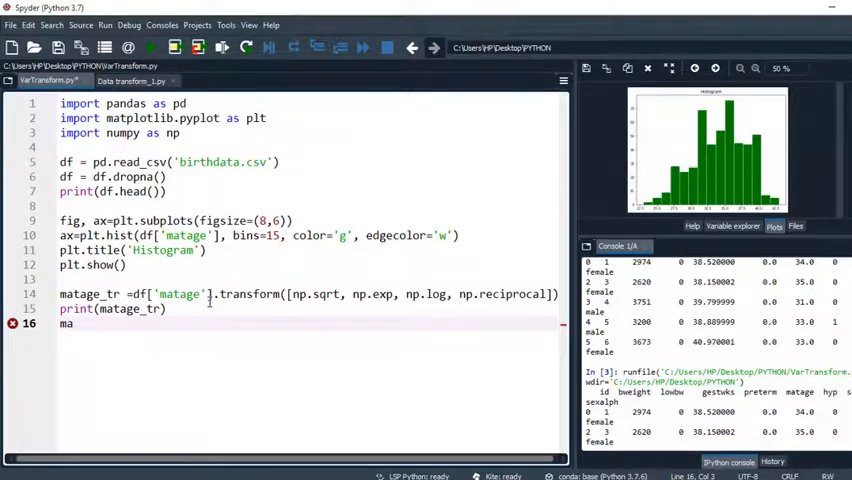
type("tage")
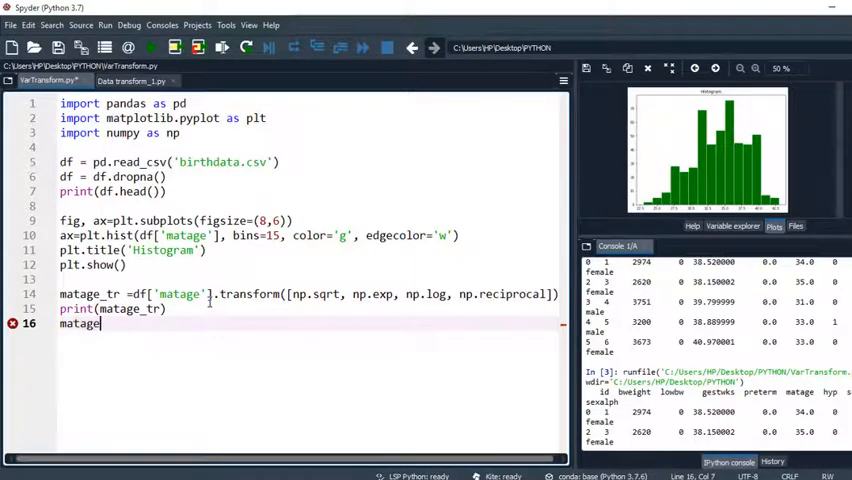
type(".h")
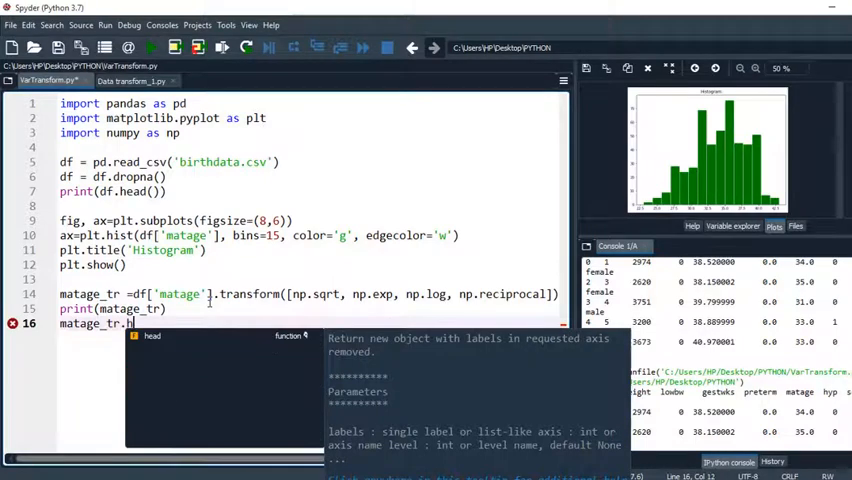
type("ist(")
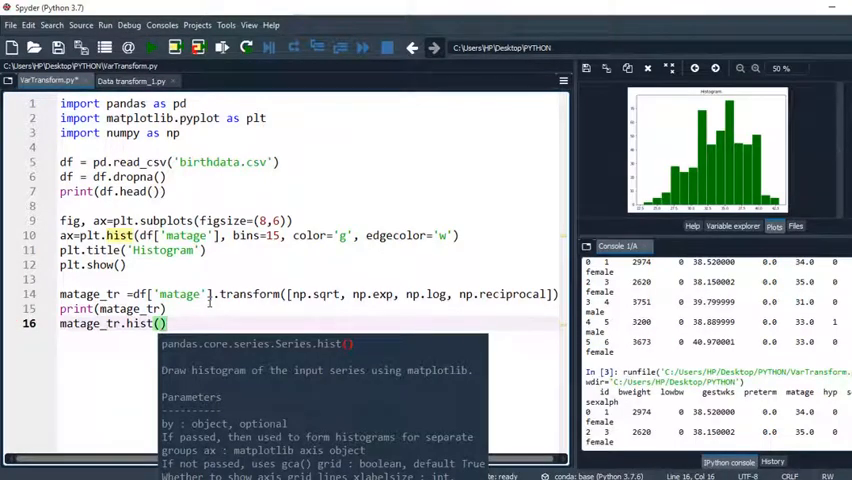
type("bins=20,")
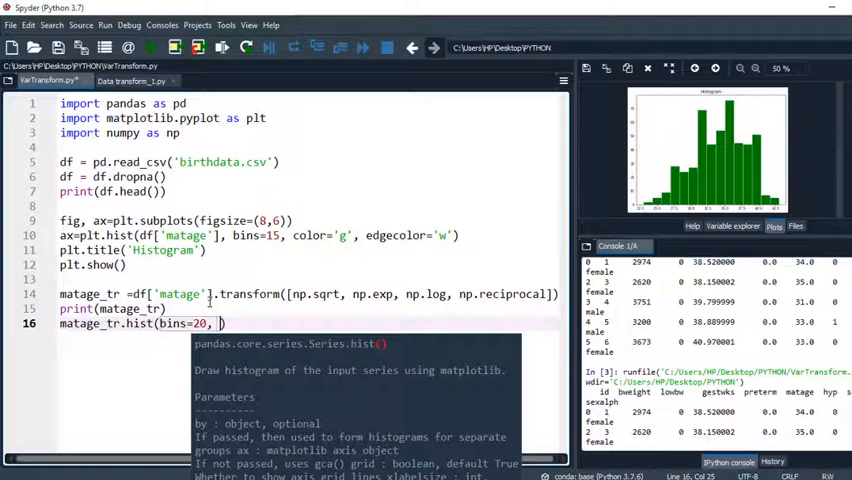
type("layout)")
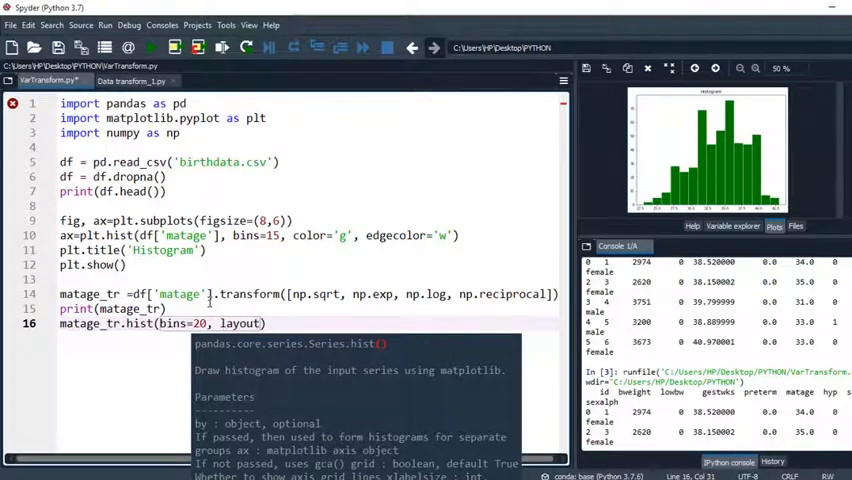
type("=")
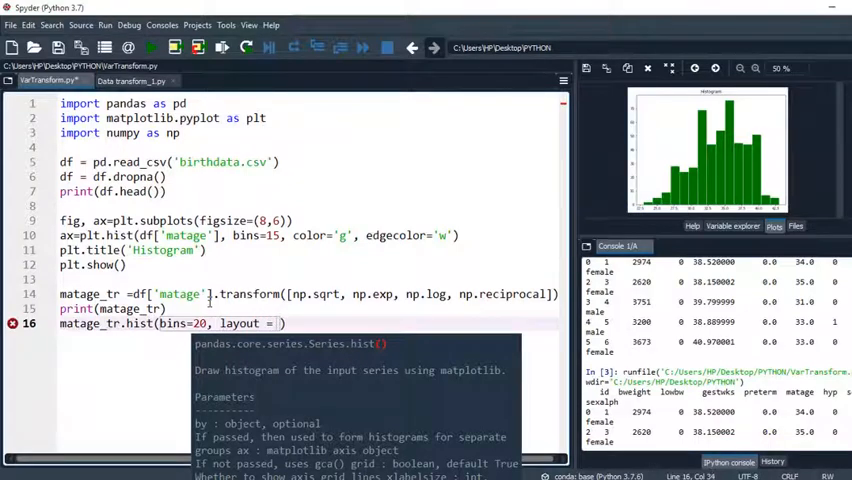
type("(2,2")
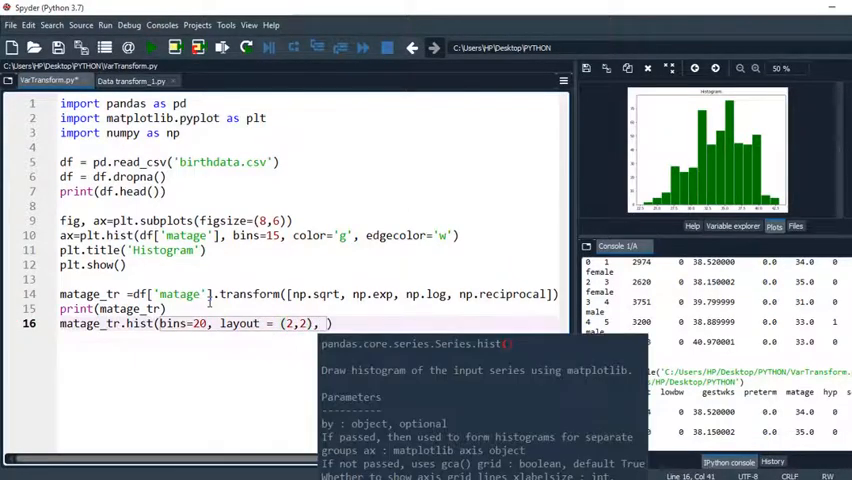
- Add edgecolor='k' and figsize=(10,8) to the hist call
type("e")
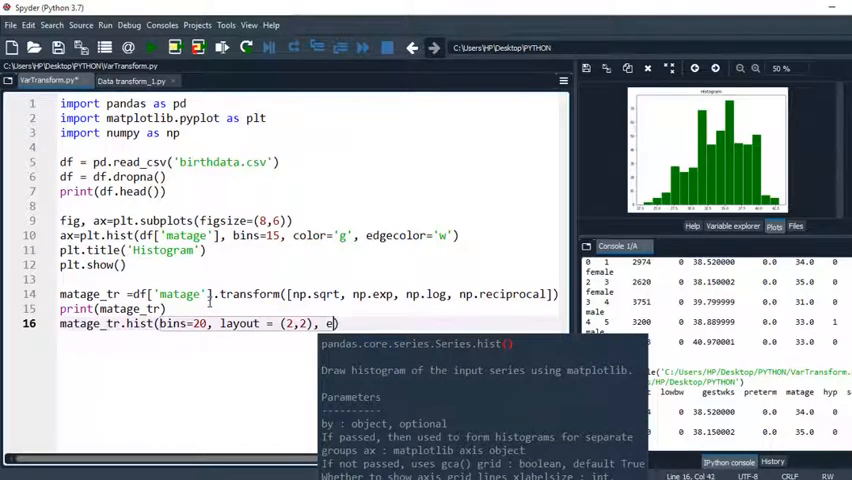
type("dgecolor='k'")
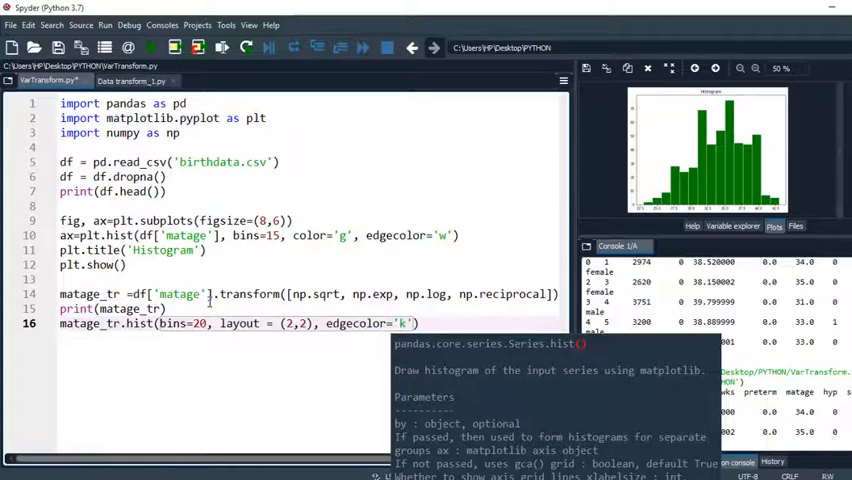
type(",")
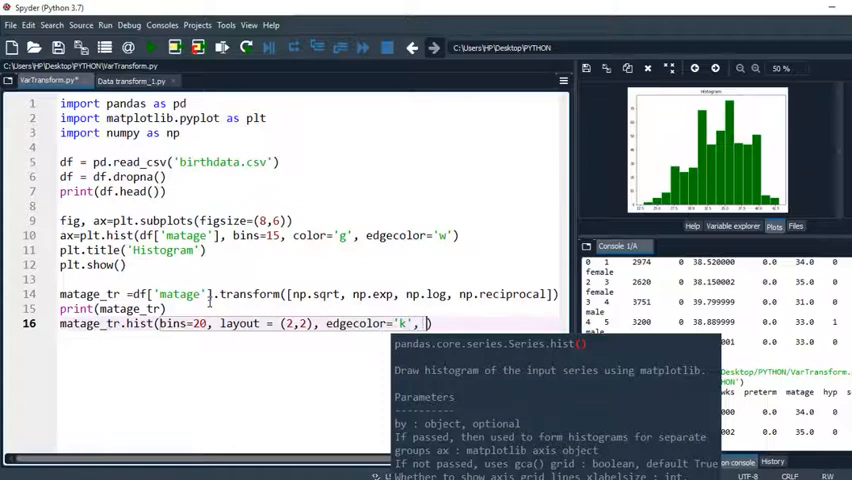
type("figsize=")
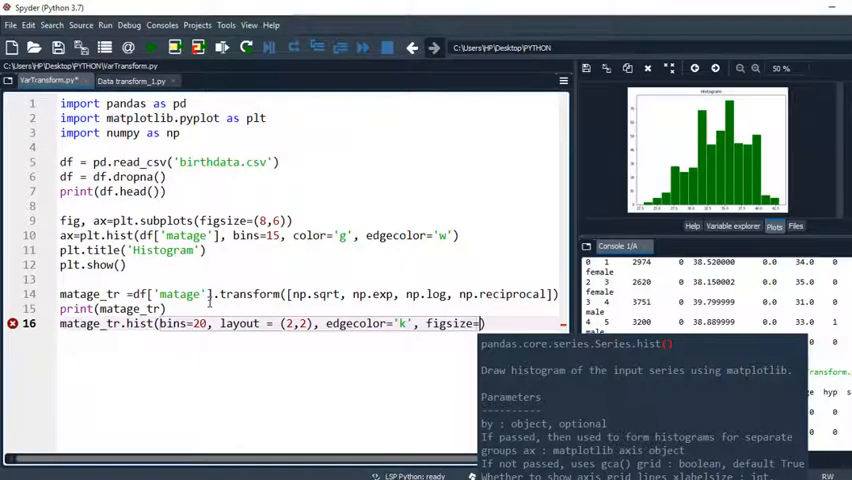
type("10")
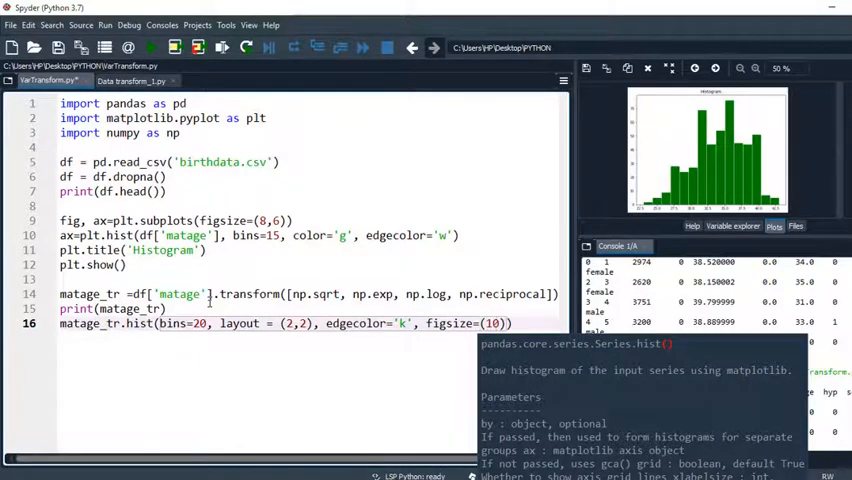
type(",8")
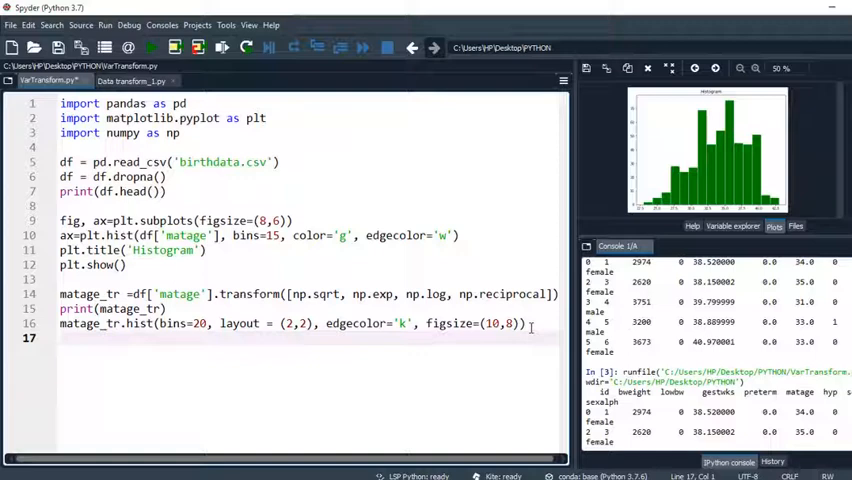
- Add plt.suptitle('Transformed Output') and plt.show() at the end of the script
type("plt.")
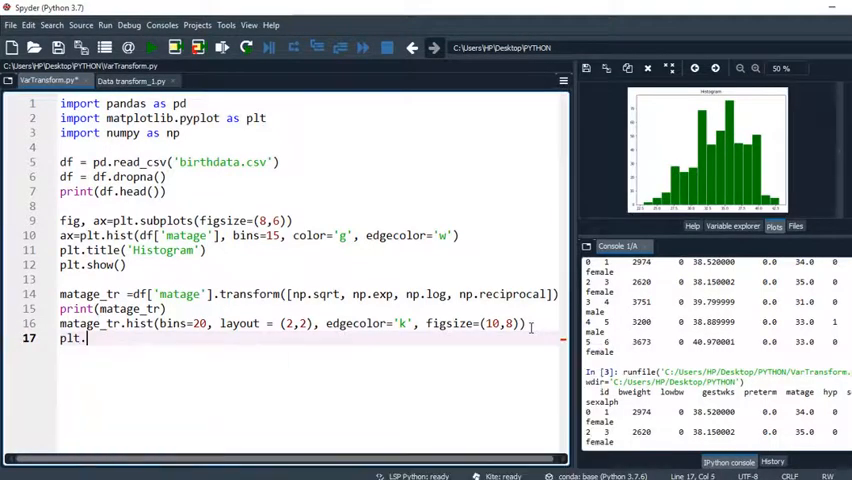
type("sp")
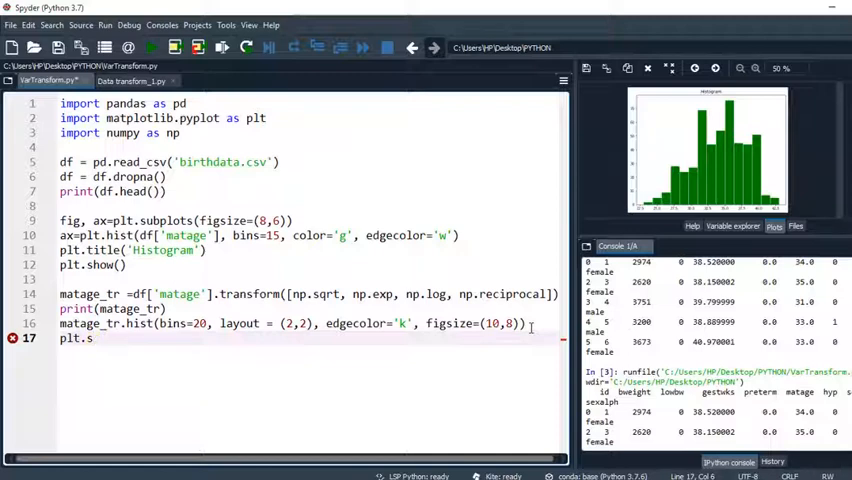
type("u")
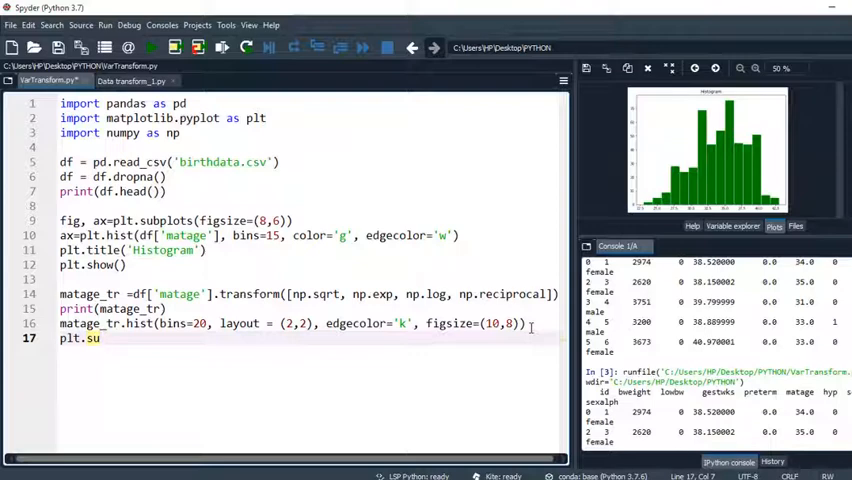
type("ptitle('")
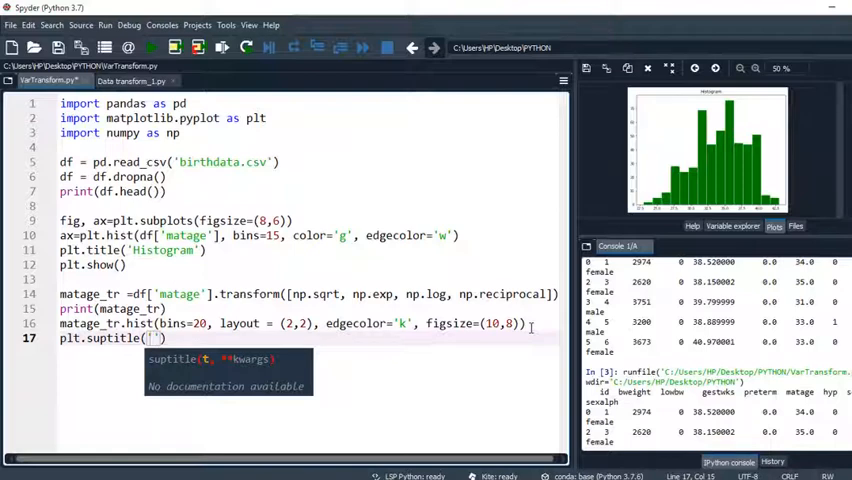
type("Transformed Output")
type("plt")
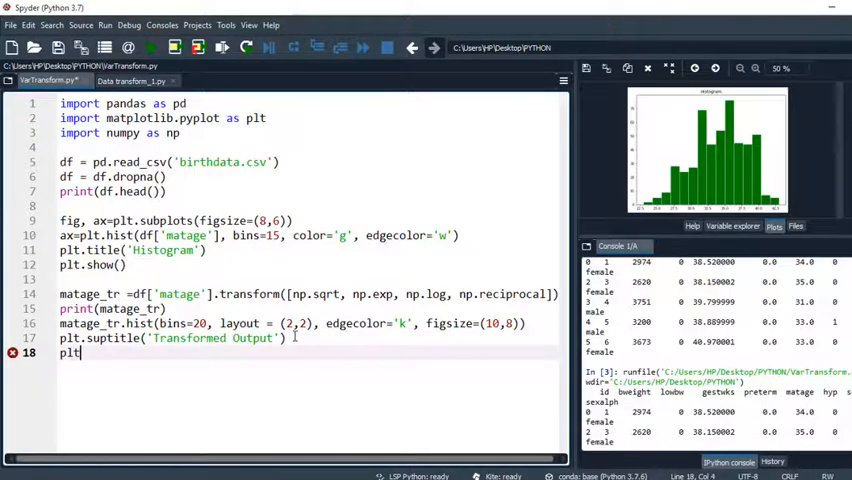
type(".show()")
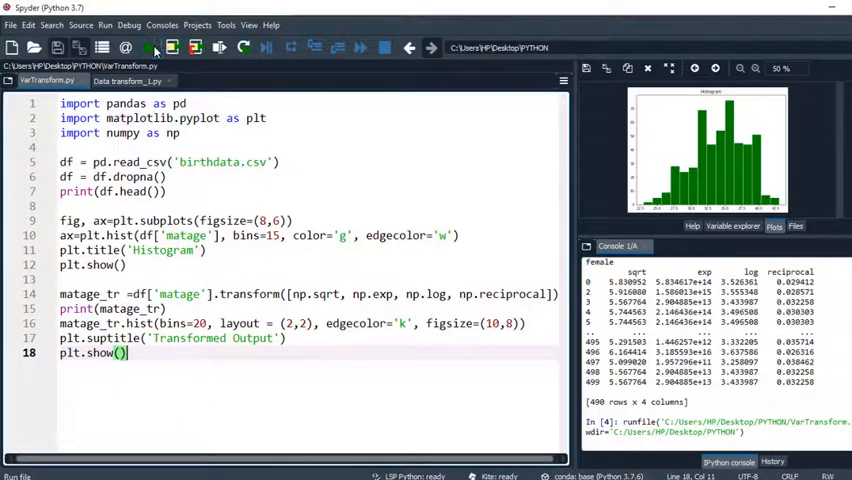
- Run the file to show four histograms of exp, log, reciprocal and sqrt matage
left_click(148, 47)
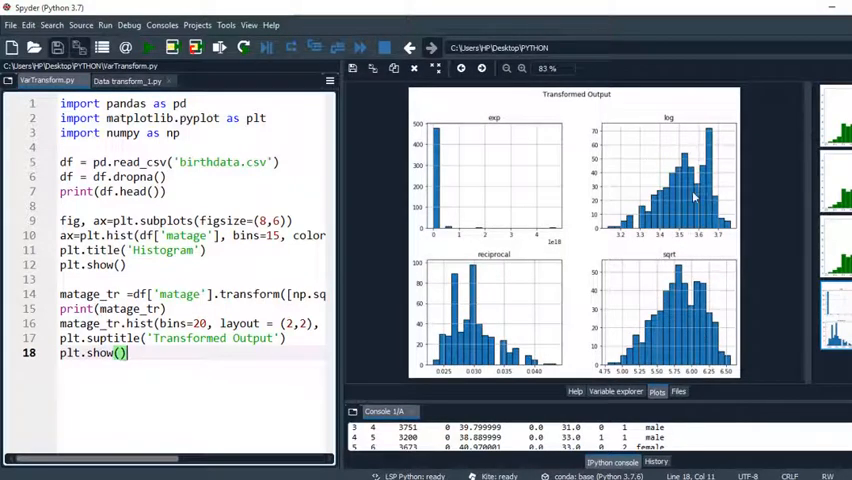
mouse_move(479, 247)
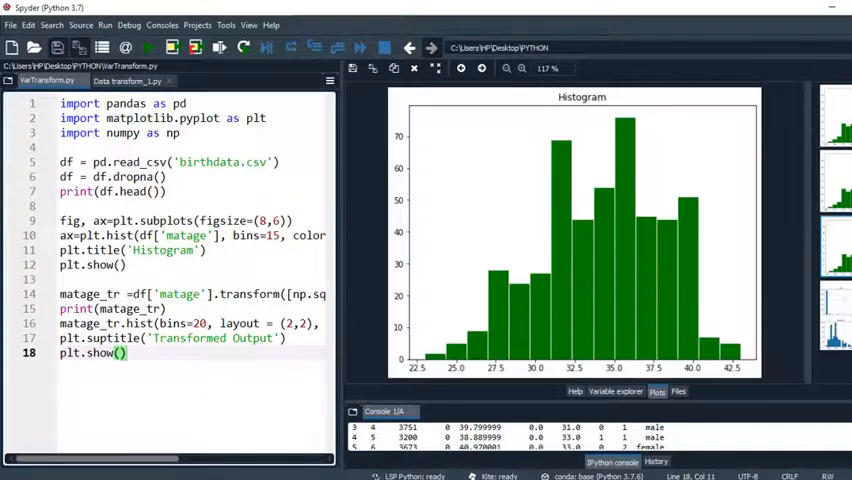
mouse_move(591, 250)
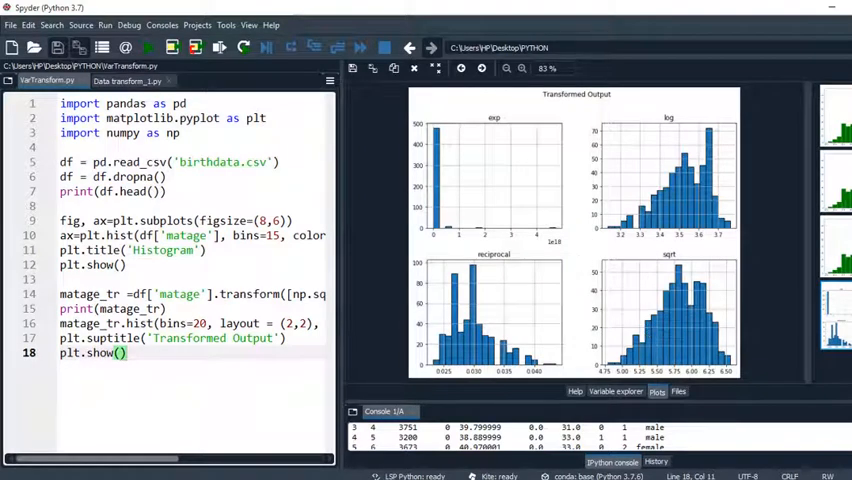
mouse_move(727, 309)
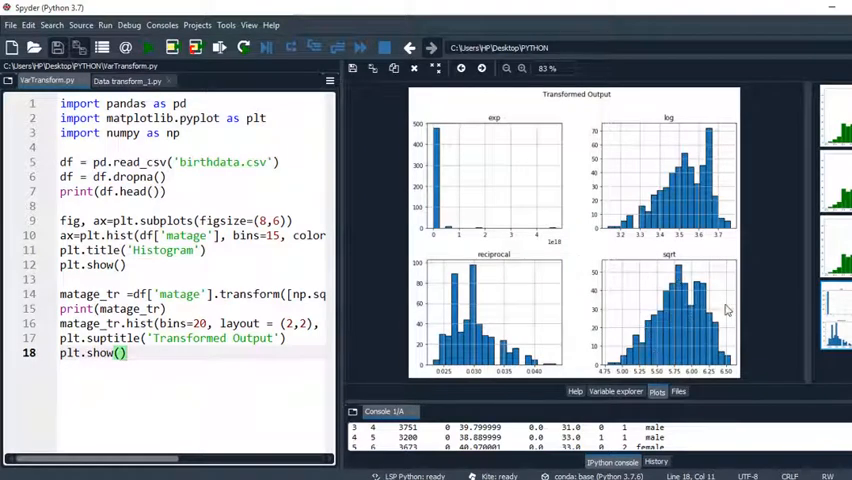